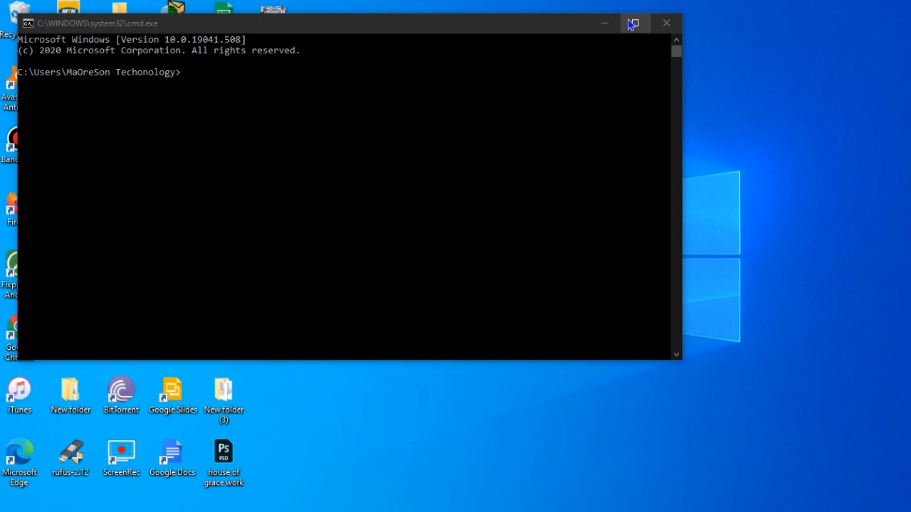
- Maximize the console window and start a second Command Prompt window
left_click(632, 23)
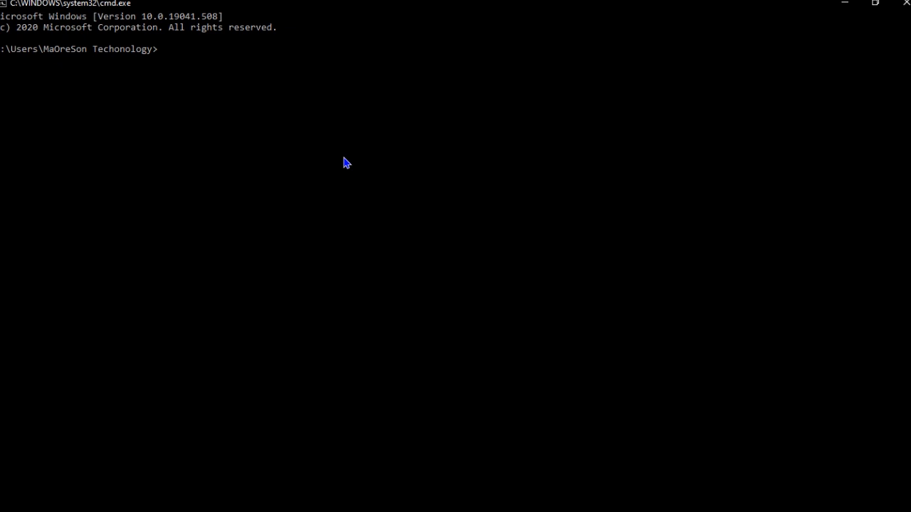
type("statu")
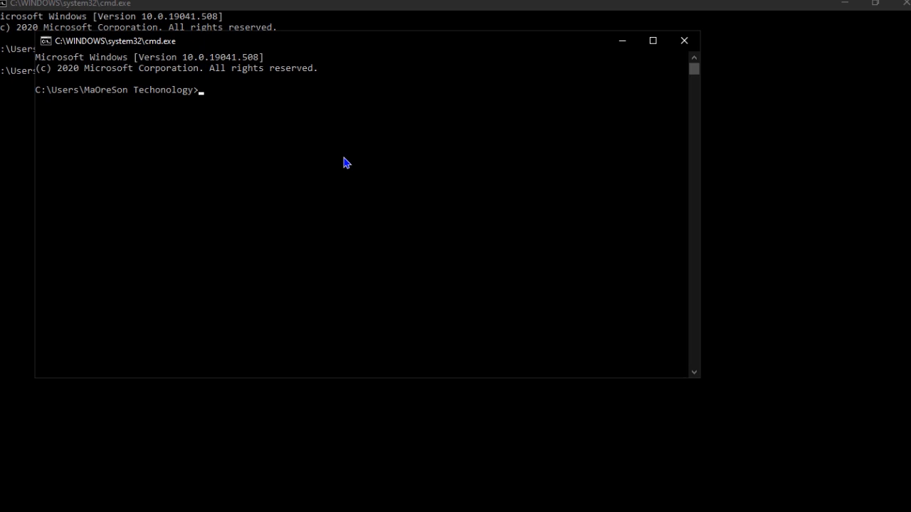
- Run help in the second window, close it, and clear the main console
type("hpl")
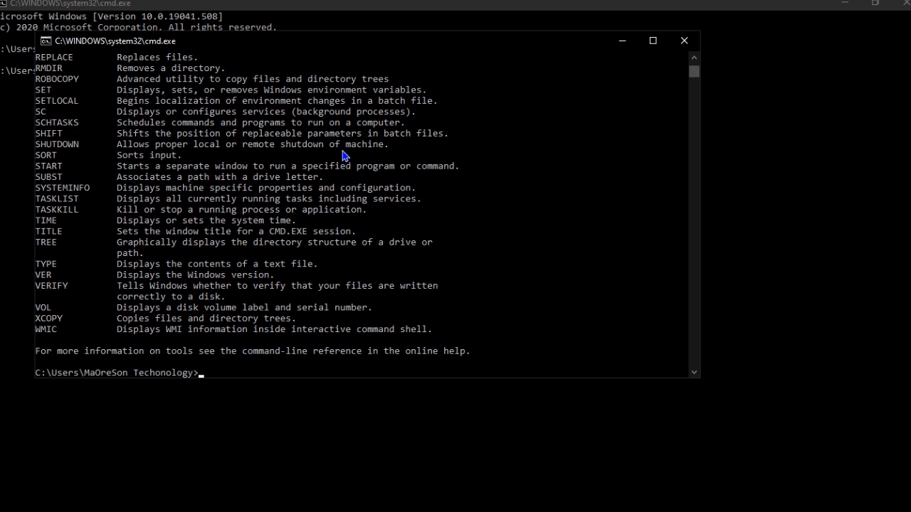
type("start")
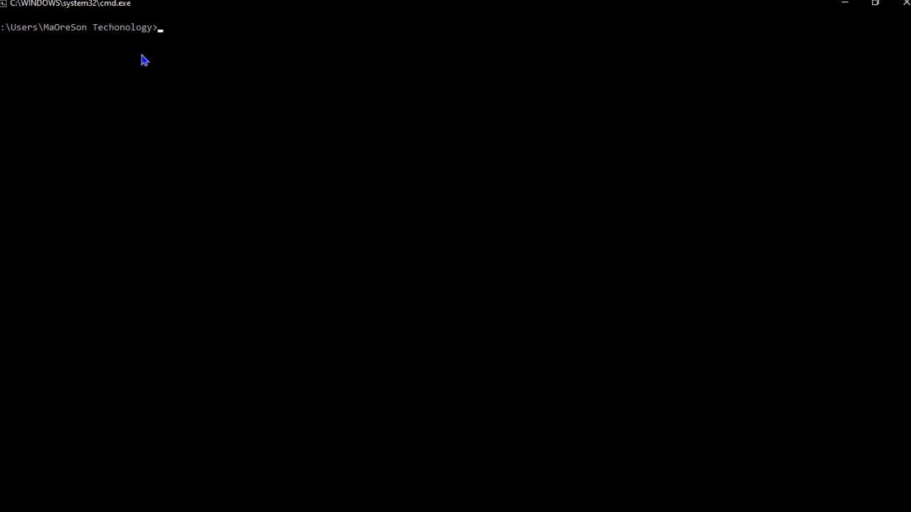
- Run start to open a new console window, then run help in it
type("start")
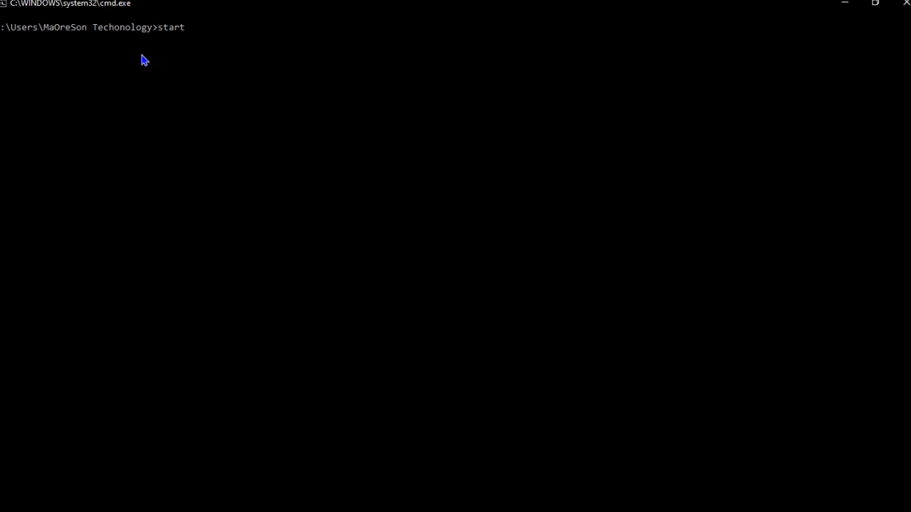
key("enter")
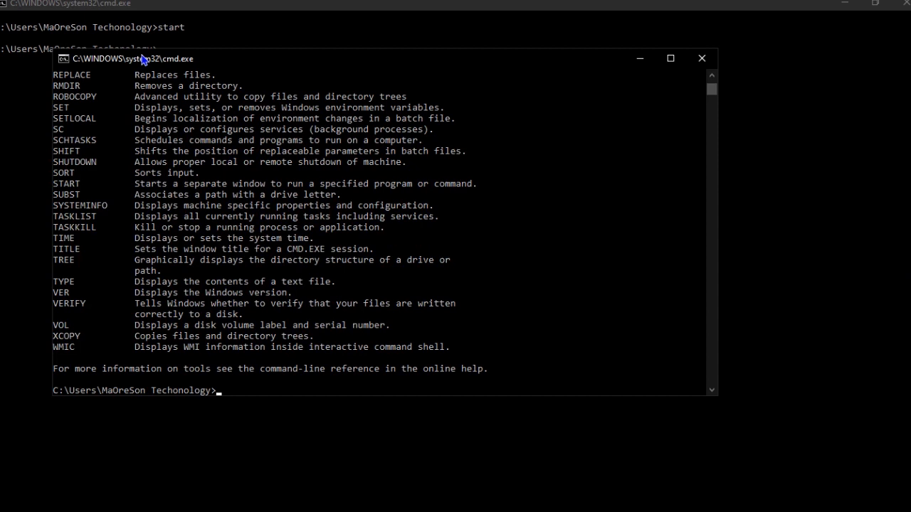
mouse_move(183, 218)
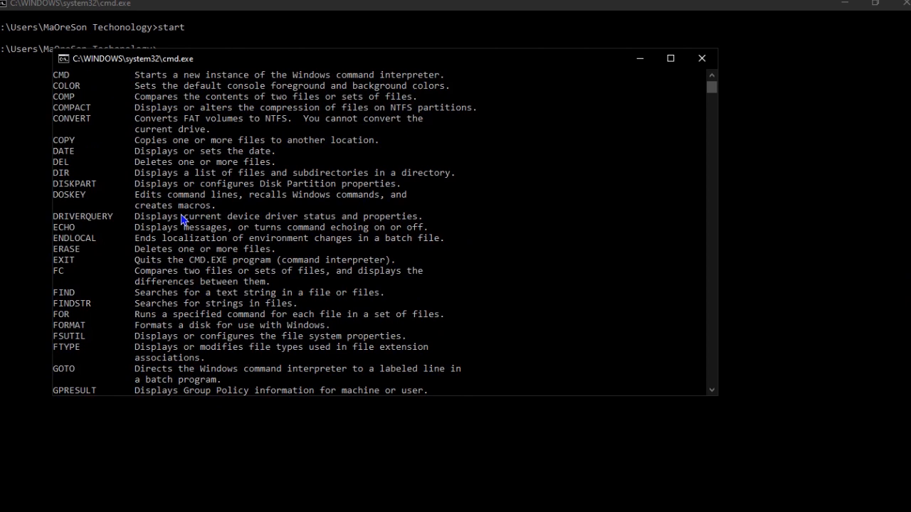
type("help")
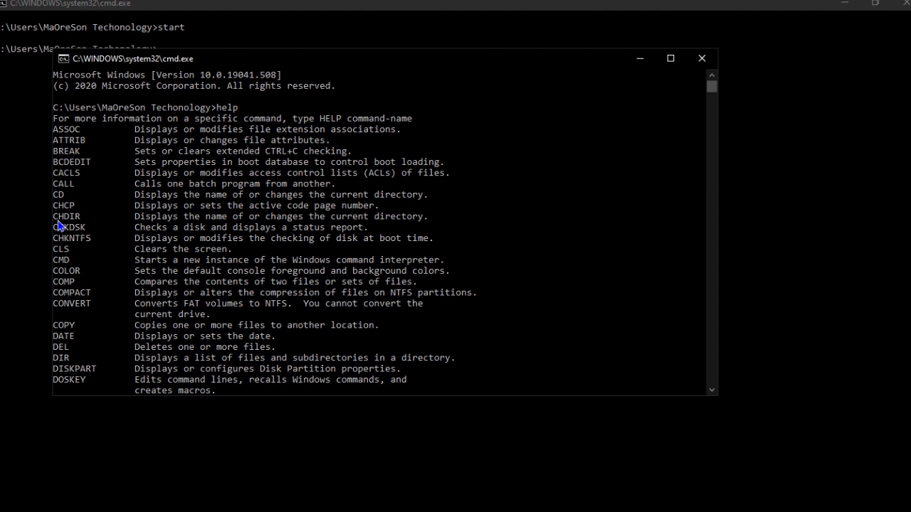
mouse_move(711, 88)
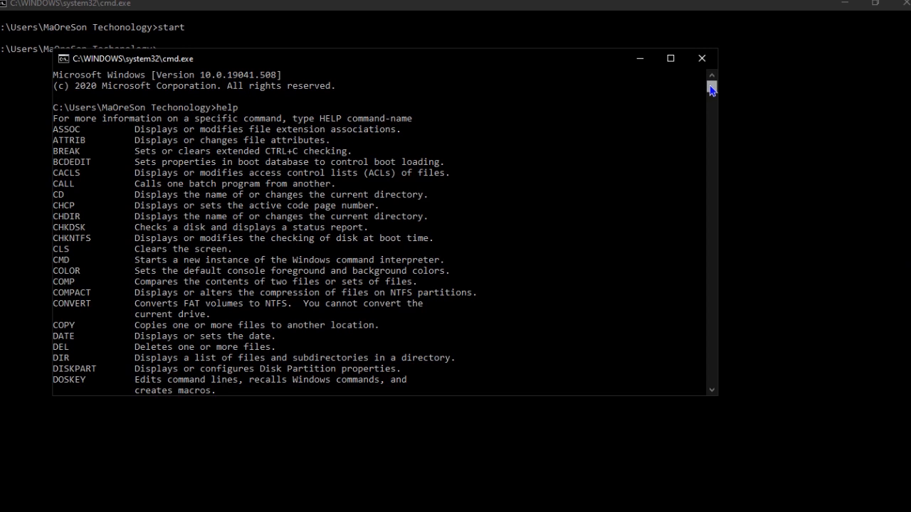
- Scroll down through the help command list in the console window
scroll("down", 3)
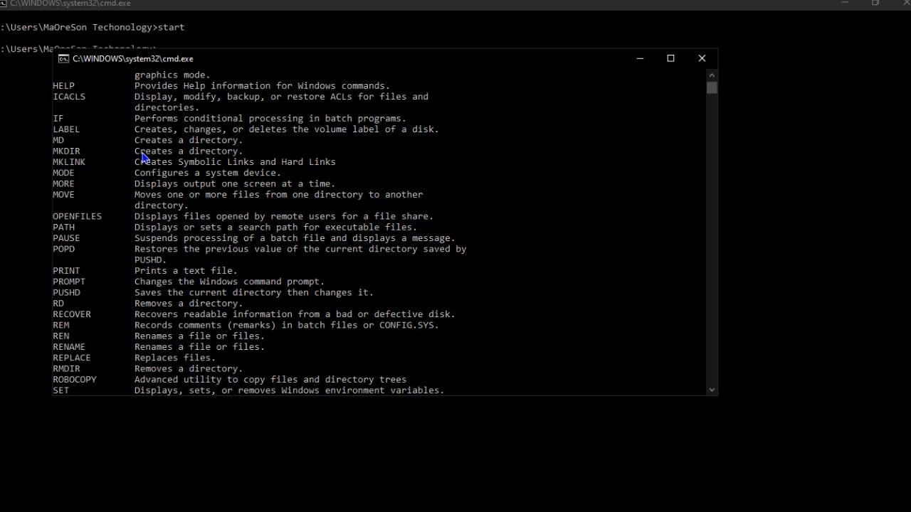
scroll("down", 3)
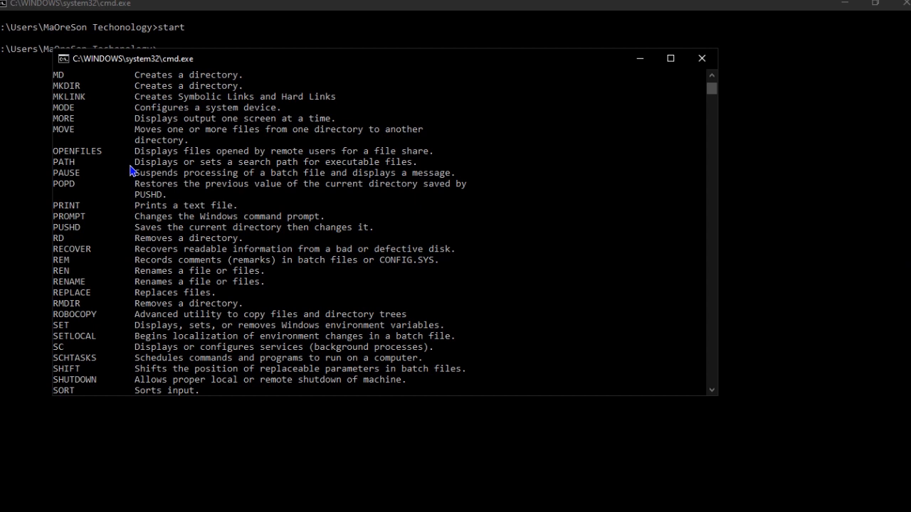
mouse_move(113, 197)
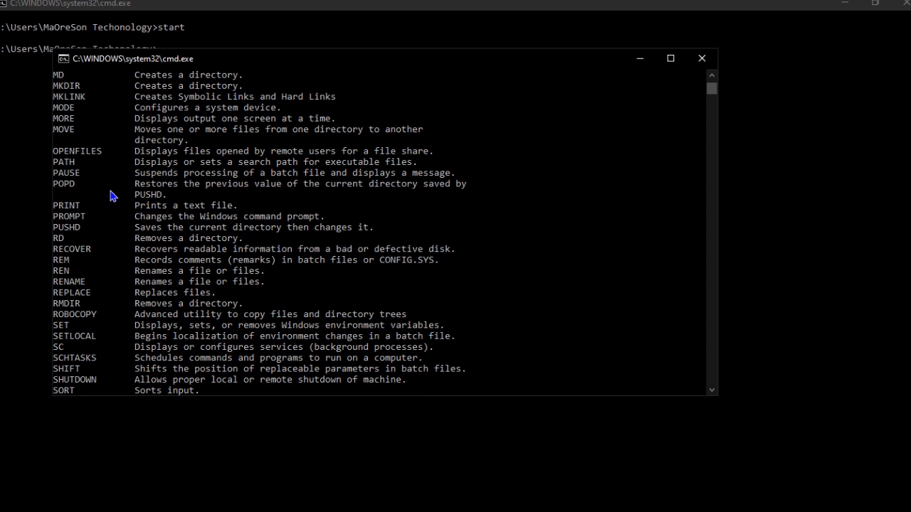
scroll("down", 3)
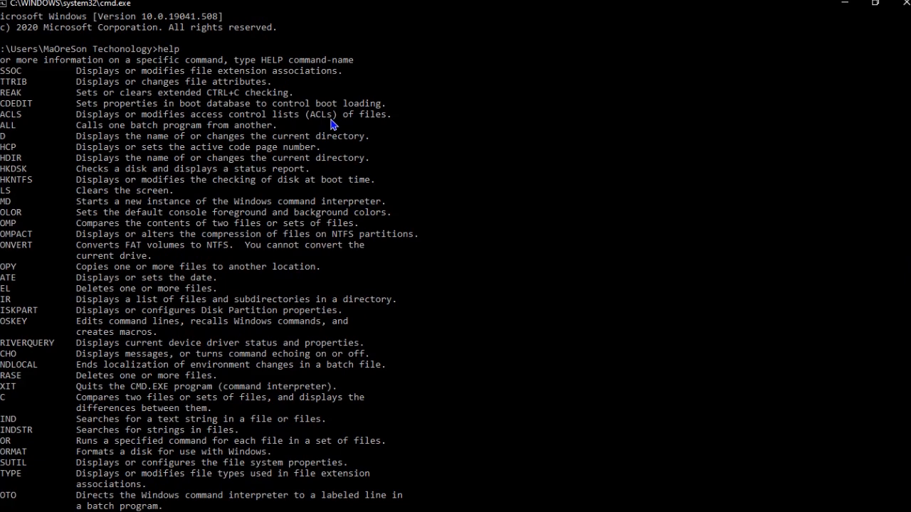
scroll("down", 3)
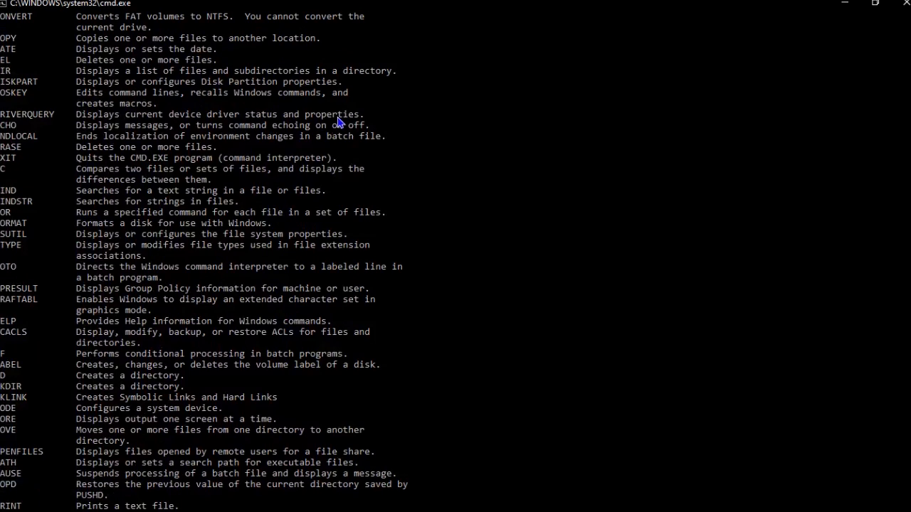
scroll("down", 3)
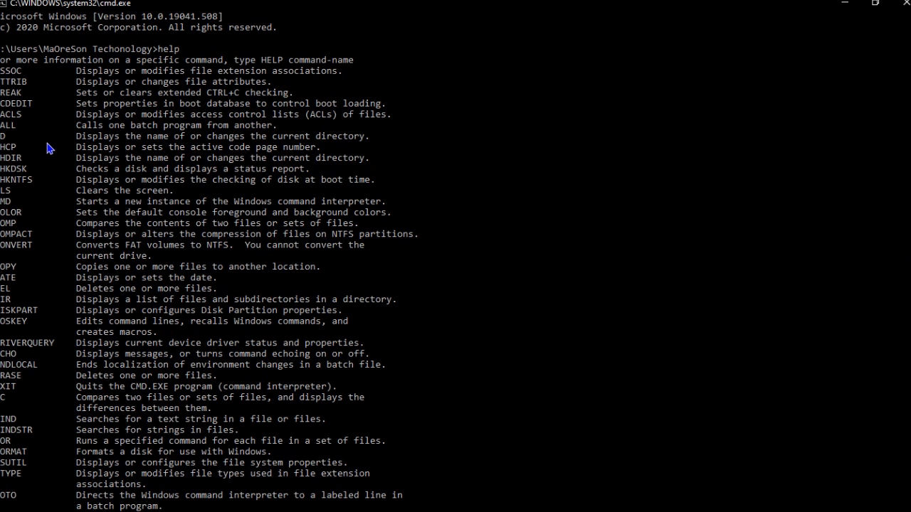
scroll("down", 3)
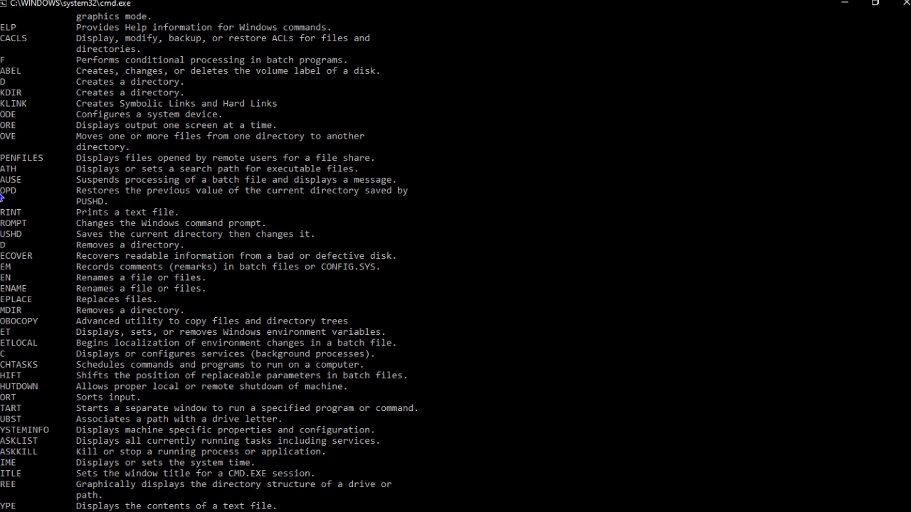
mouse_move(135, 210)
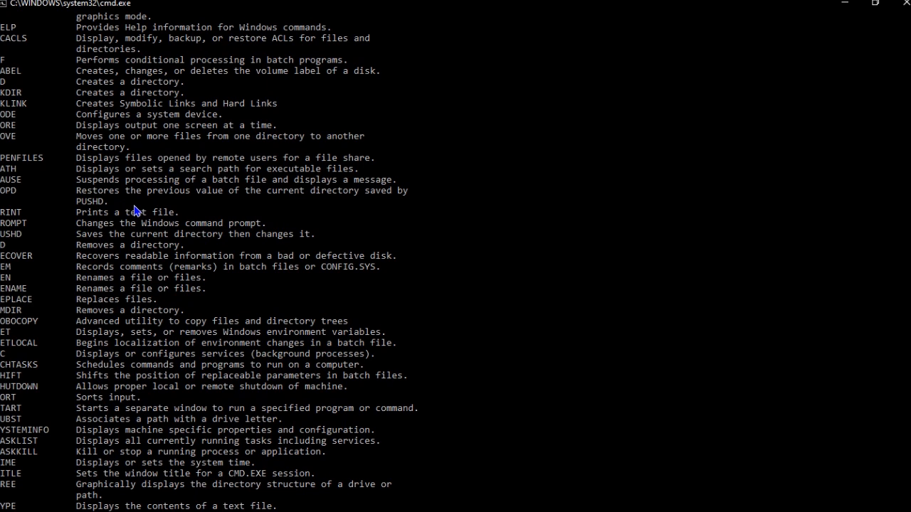